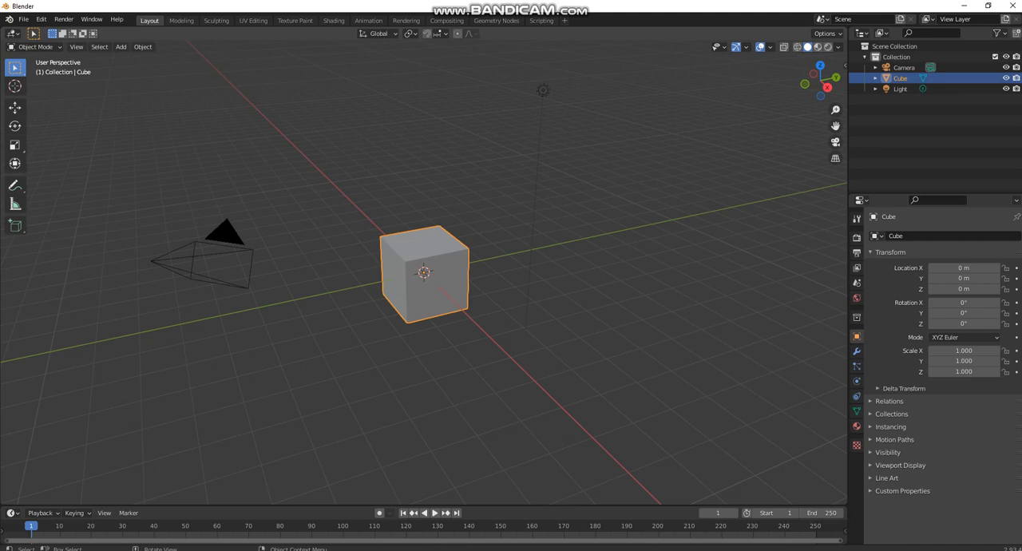
Add a plane as the floor, scaled to about 8.6 and lowered to Z -4.28
left_click(121, 47)
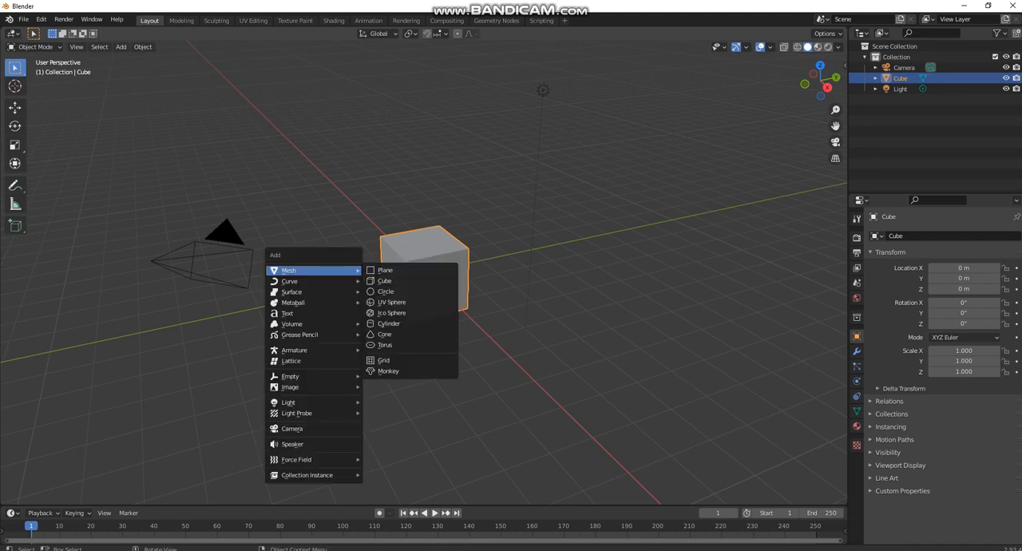
left_click(384, 270)
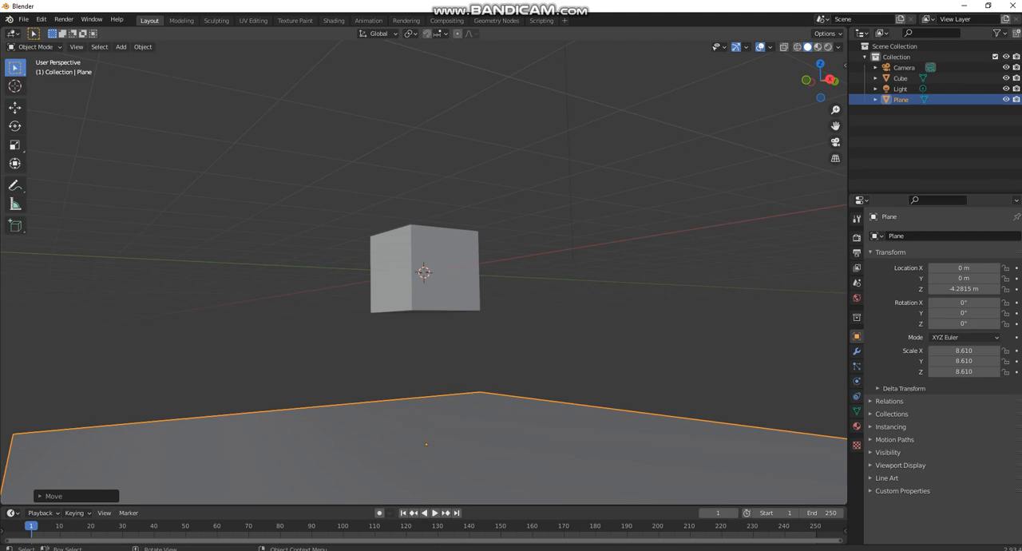
Enable Collision physics on the plane and Soft Body physics on the cube
left_click(856, 381)
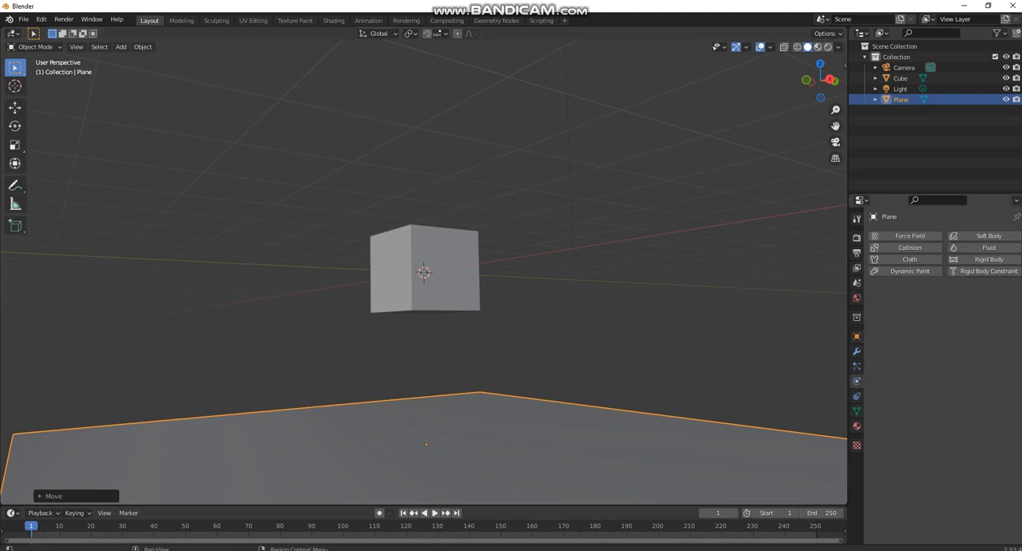
left_click(909, 247)
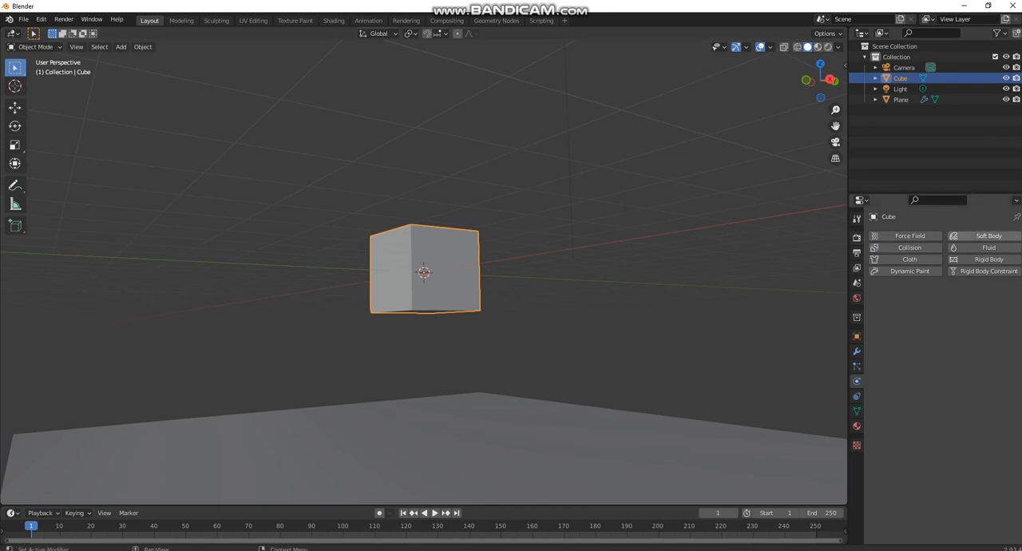
left_click(988, 235)
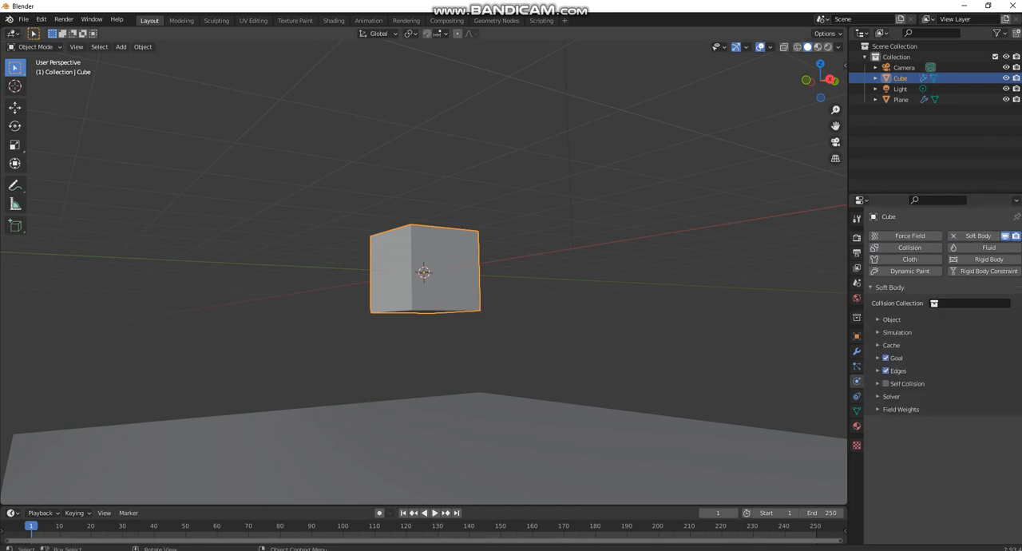
Uncheck the soft body Goal and scrub to frames 123, 172 and 203 to watch the fall
left_click(428, 512)
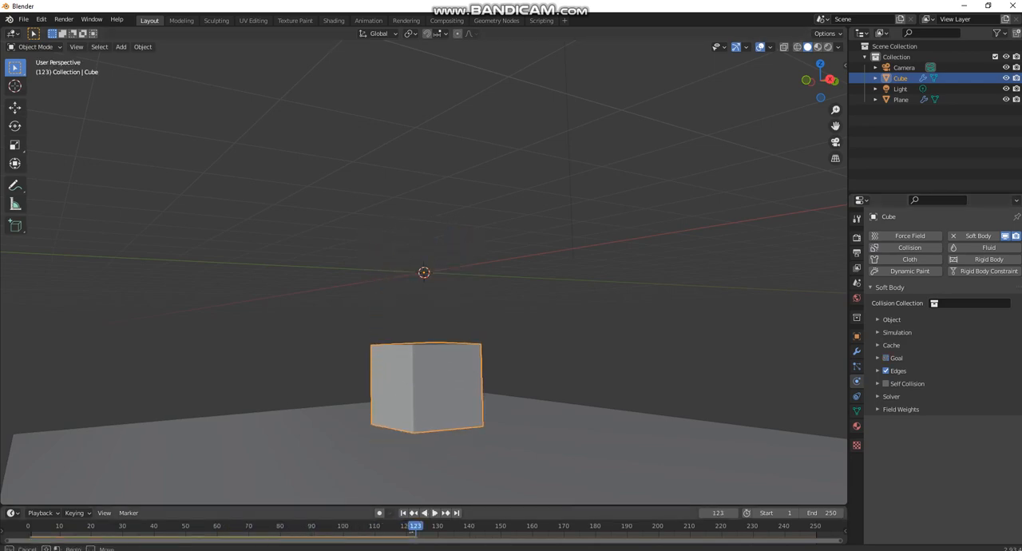
left_click(434, 512)
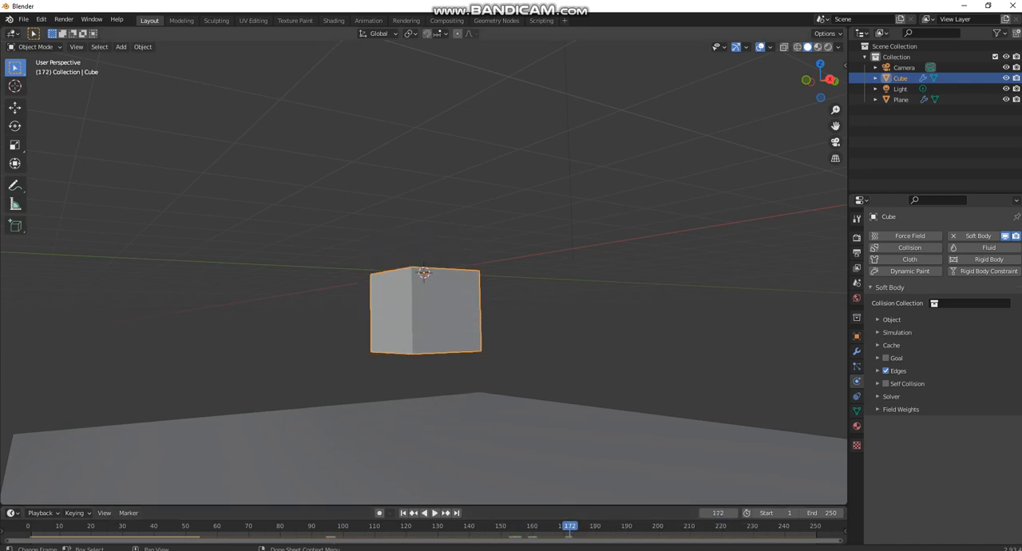
left_click(435, 512)
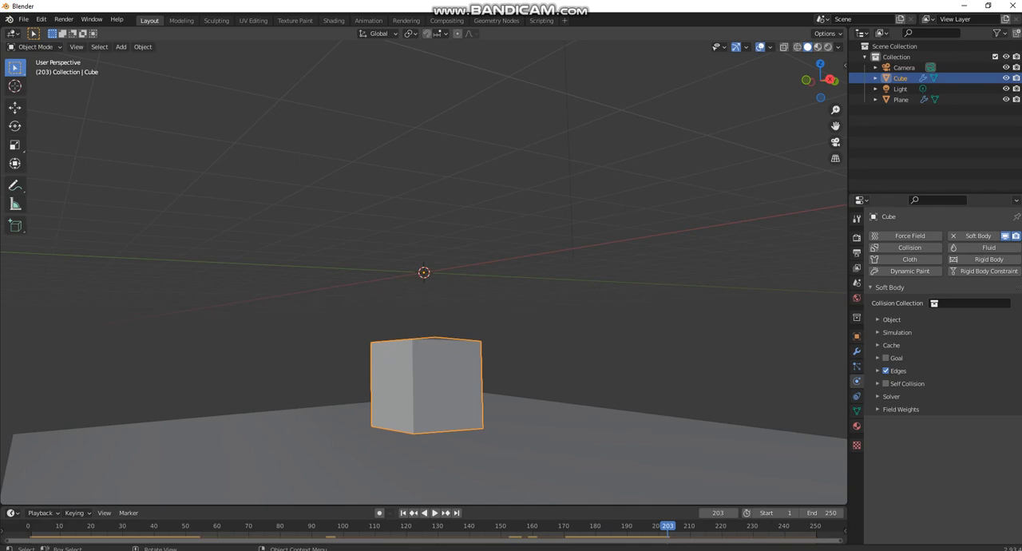
Subdivide the cube's mesh with many cuts in Edit Mode, then return to Object Mode
key("Tab")
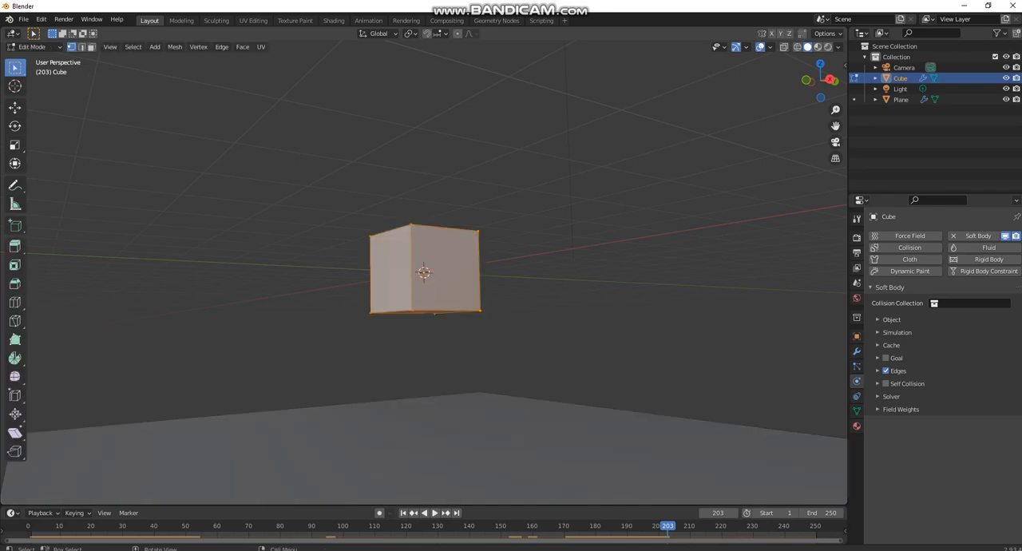
right_click(423, 271)
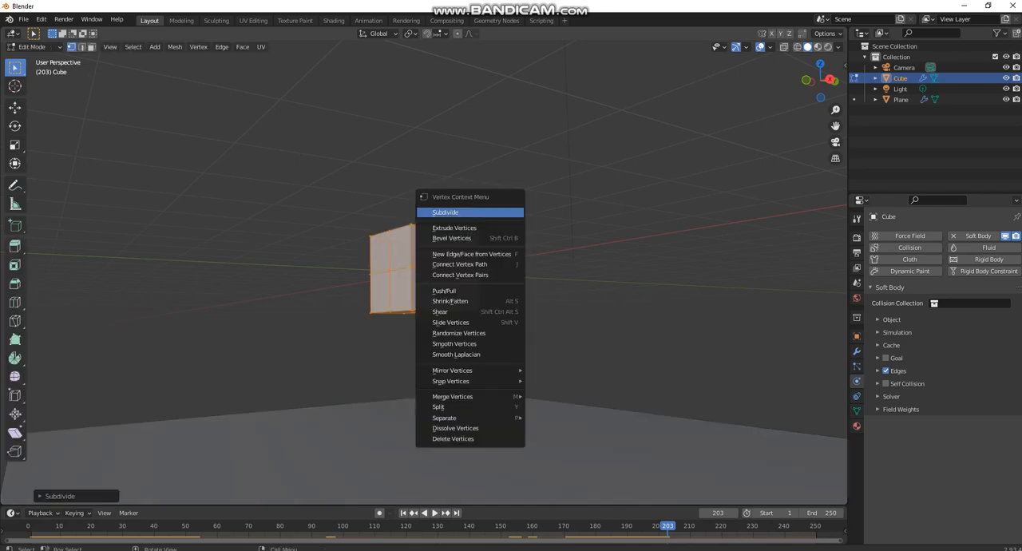
left_click(444, 211)
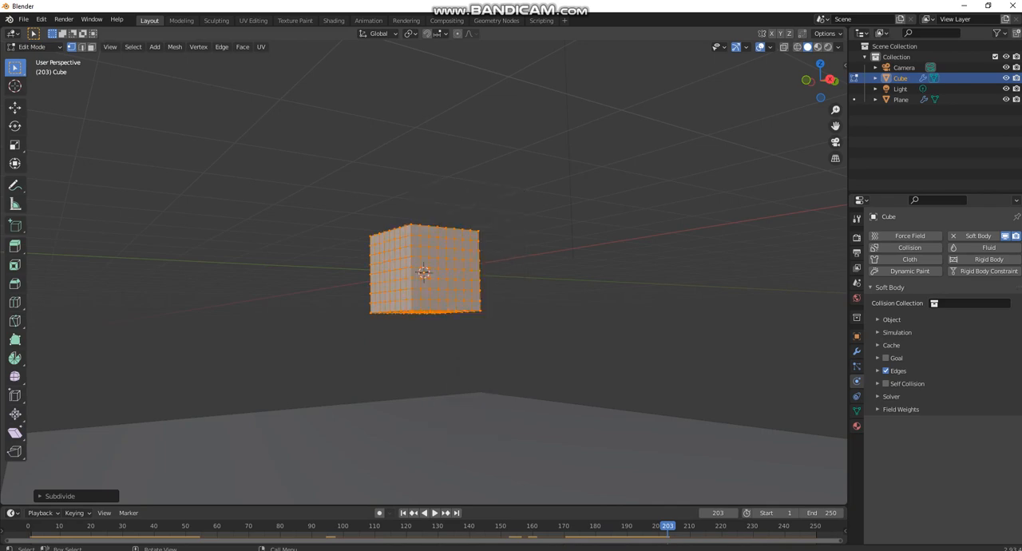
key("Tab")
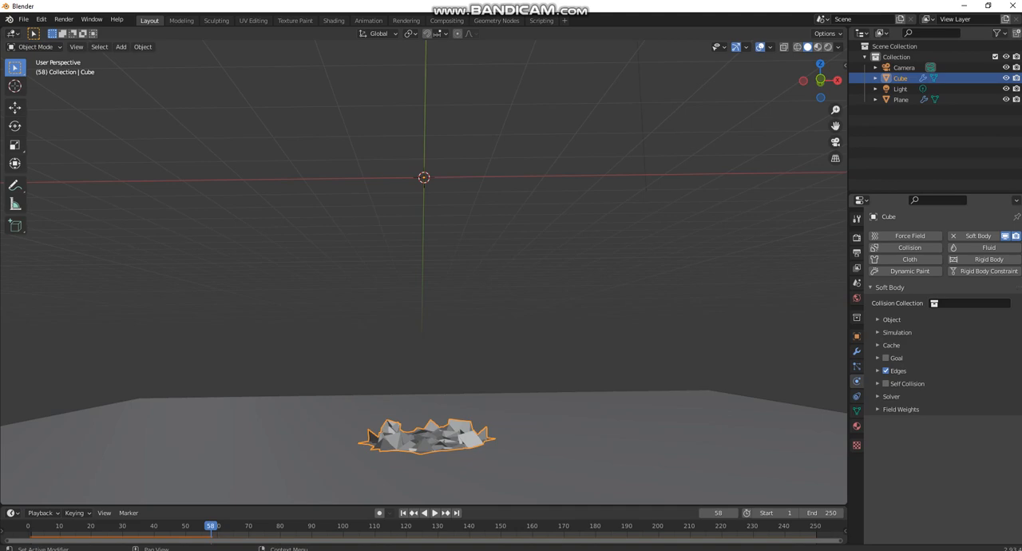
Set the soft body Edges Plasticity to 2 and Bending to 1, then replay the drop
left_click(882, 370)
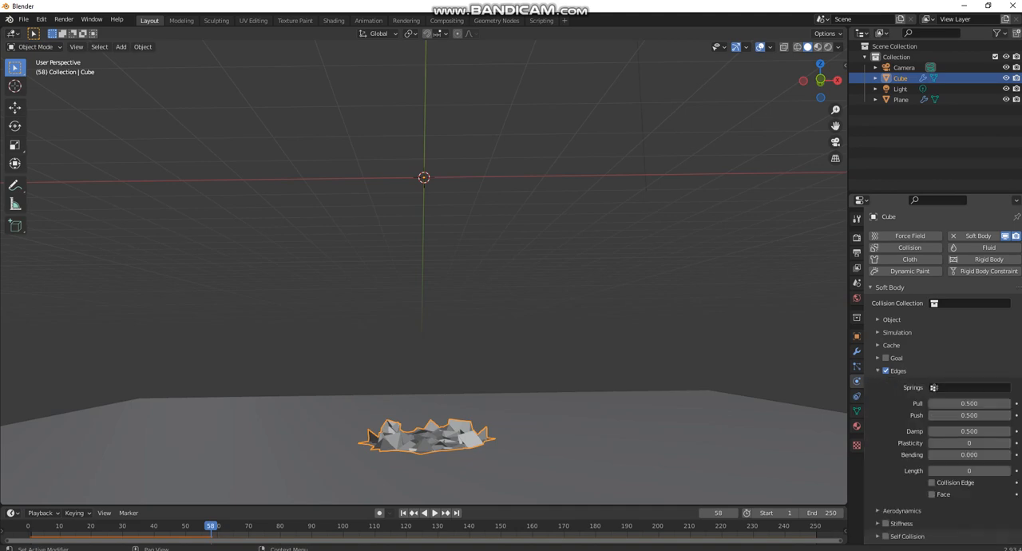
double_click(968, 454)
type("1.000")
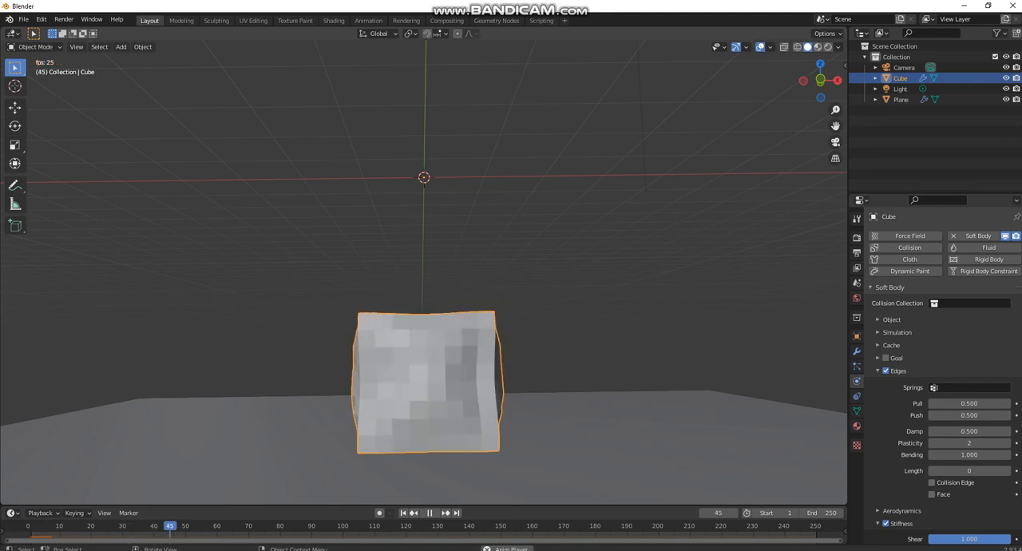
left_click(428, 512)
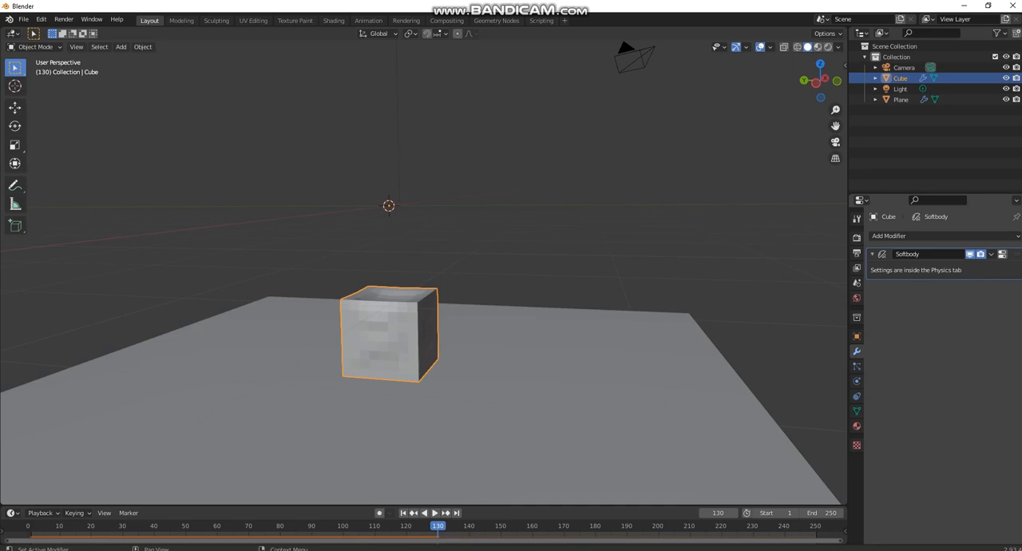
Add a Subdivision Surface modifier with Levels Viewport 3 and replay the cube's fall
left_click(888, 235)
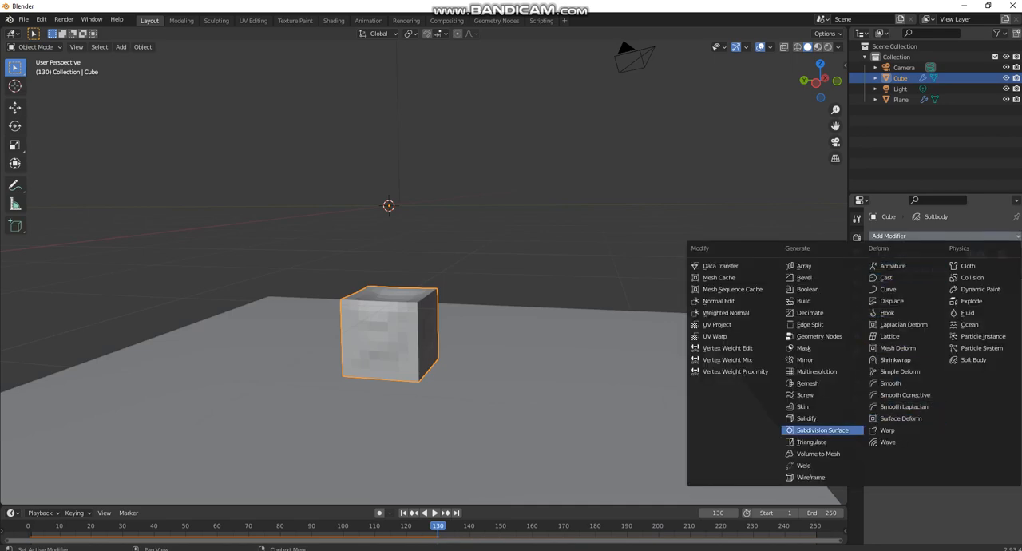
left_click(821, 429)
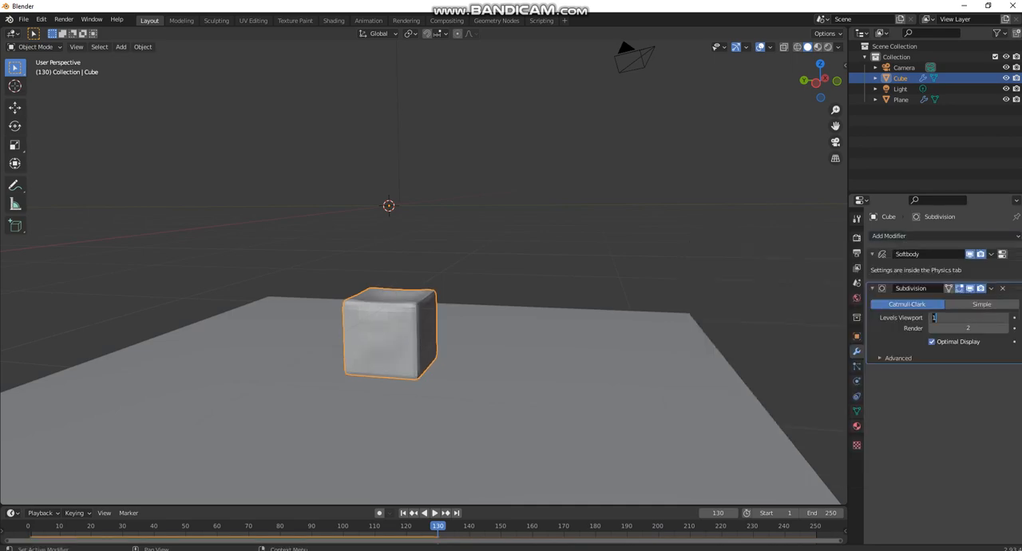
type("3")
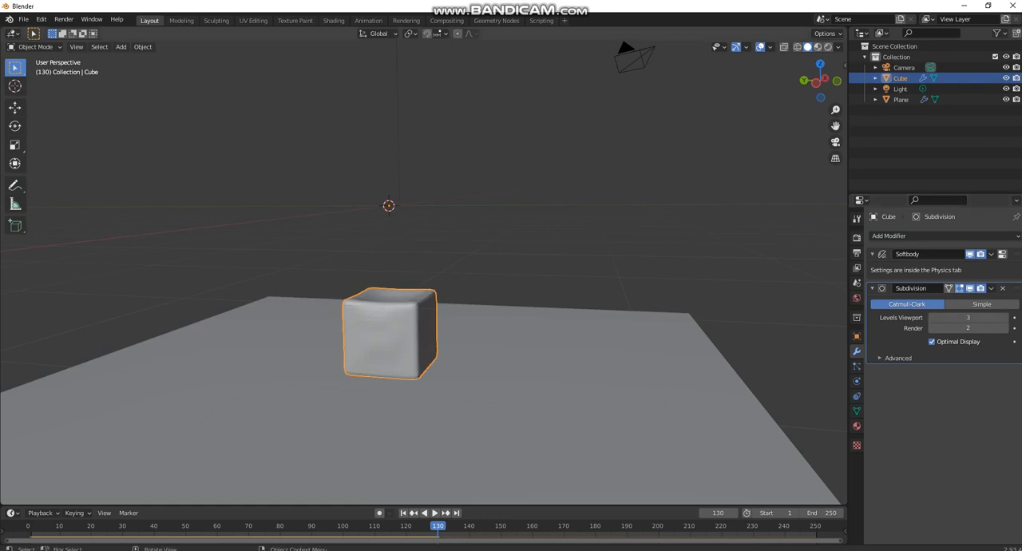
left_click(429, 512)
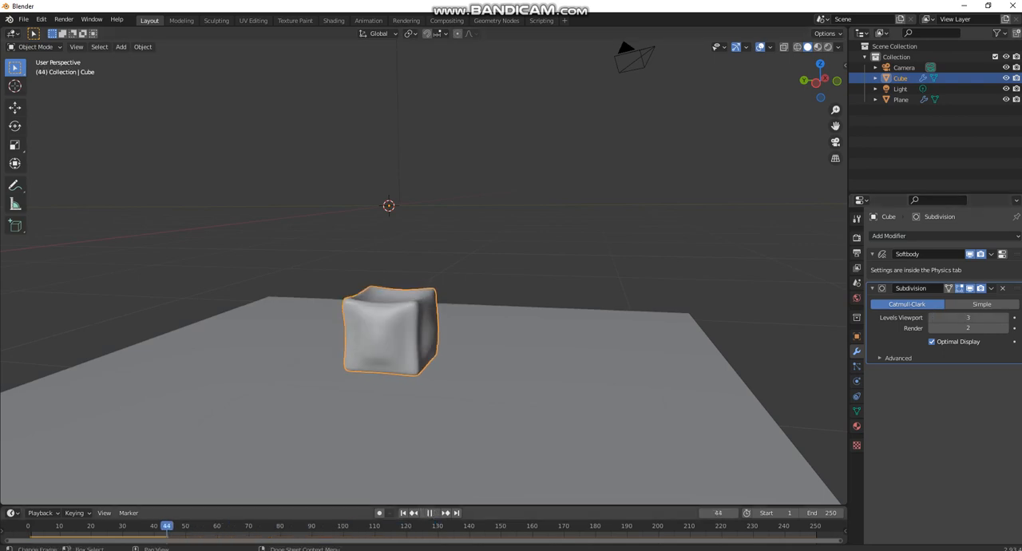
left_click(428, 513)
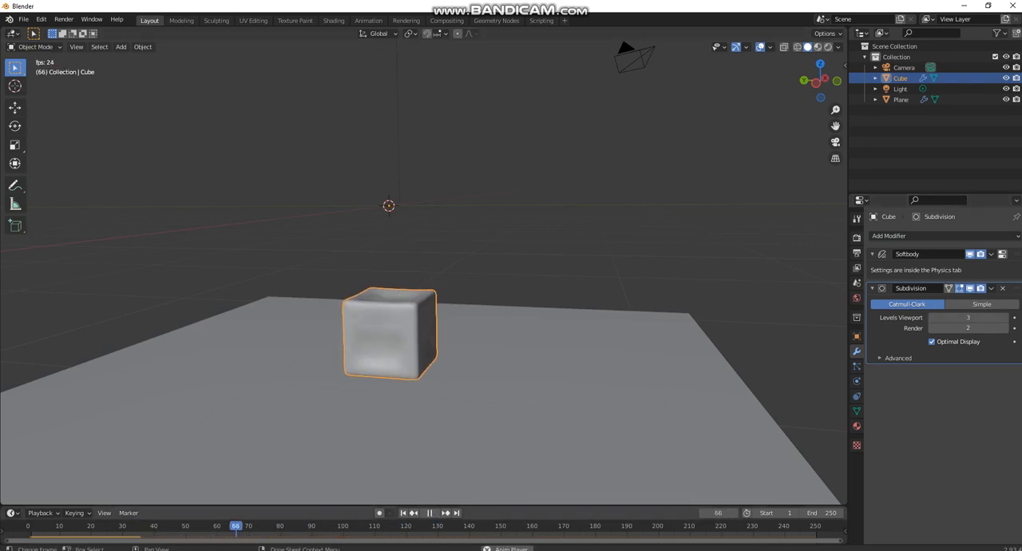